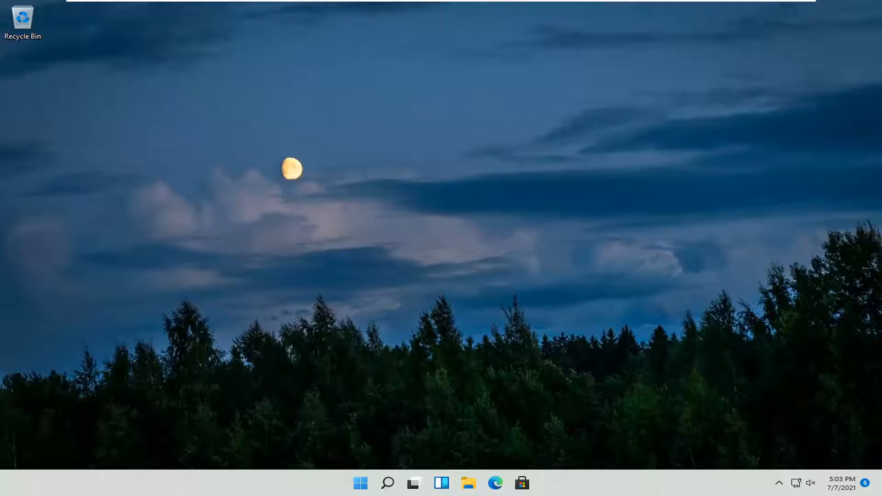
{"action": "mouse_move", "coordinate": [376, 432]}
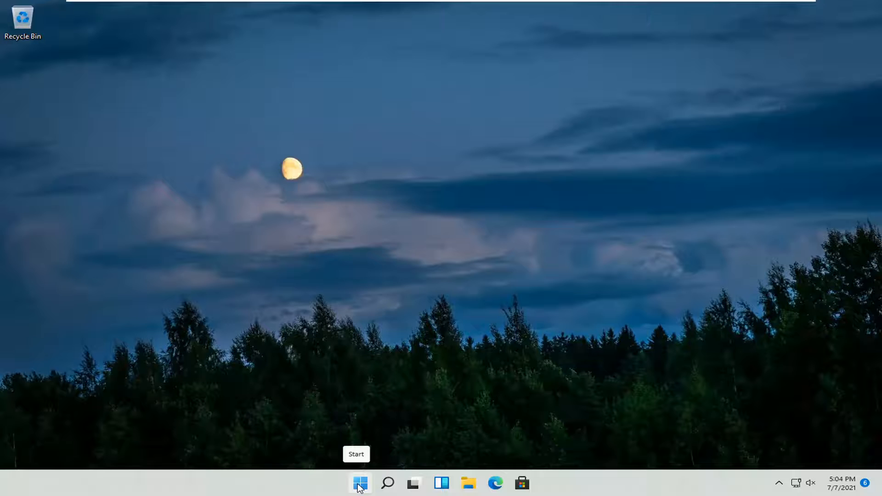
Open Settings from the Start quick link menu and go to the Apps category
{"action": "right_click", "coordinate": [359, 493]}
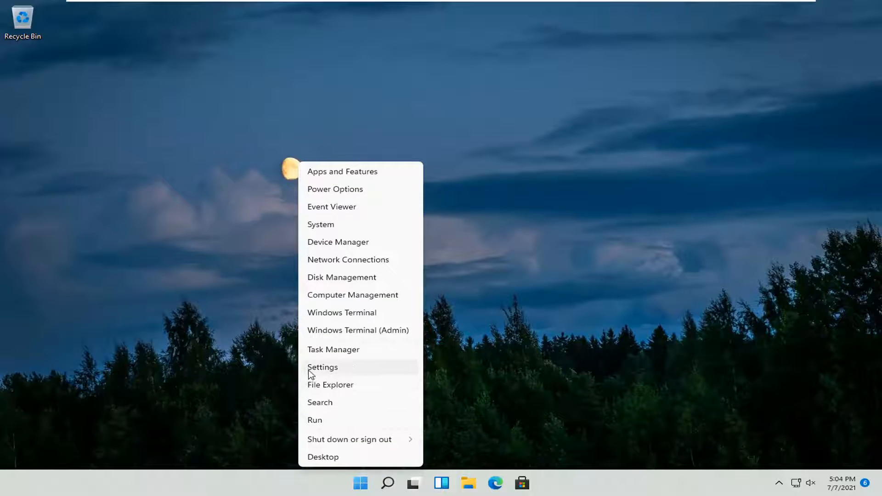
{"action": "left_click", "coordinate": [323, 367]}
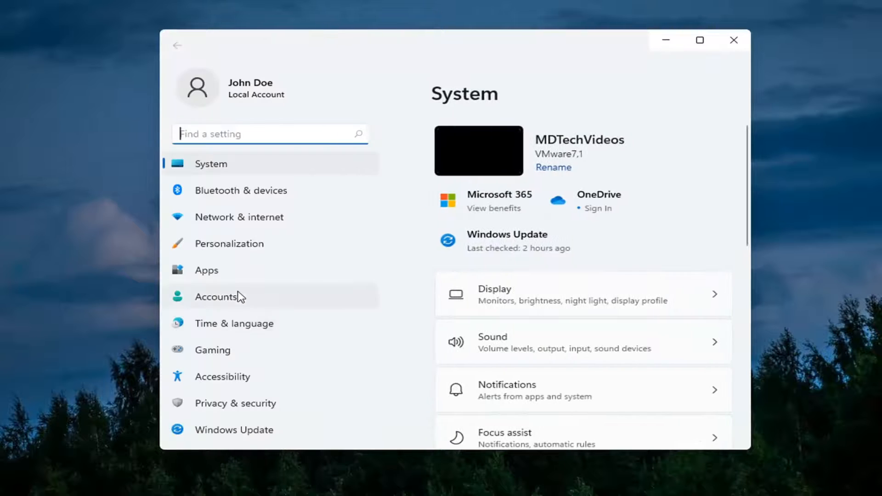
{"action": "left_click", "coordinate": [206, 270]}
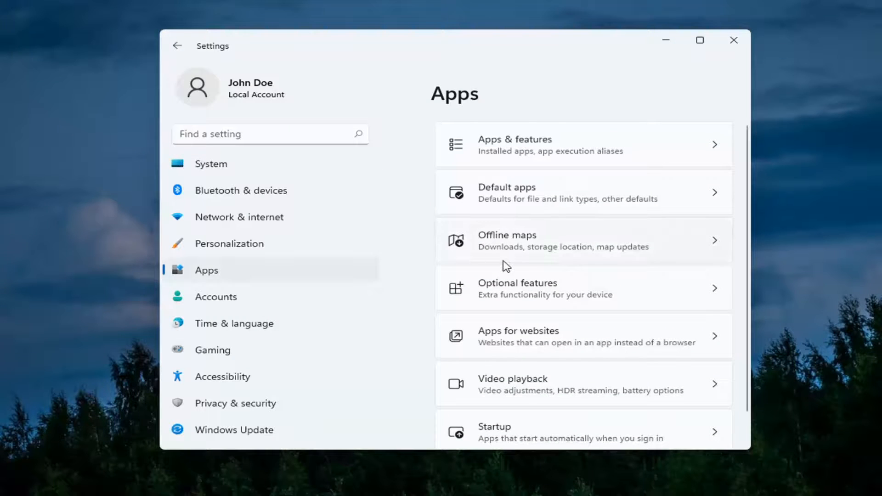
{"action": "mouse_move", "coordinate": [571, 250]}
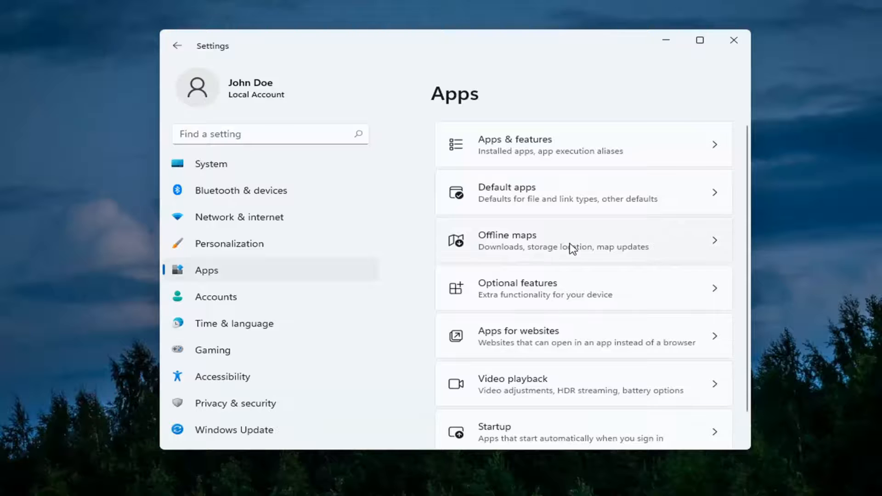
Keep Offline maps storage location set to Local Disk (C:)
{"action": "left_click", "coordinate": [582, 241]}
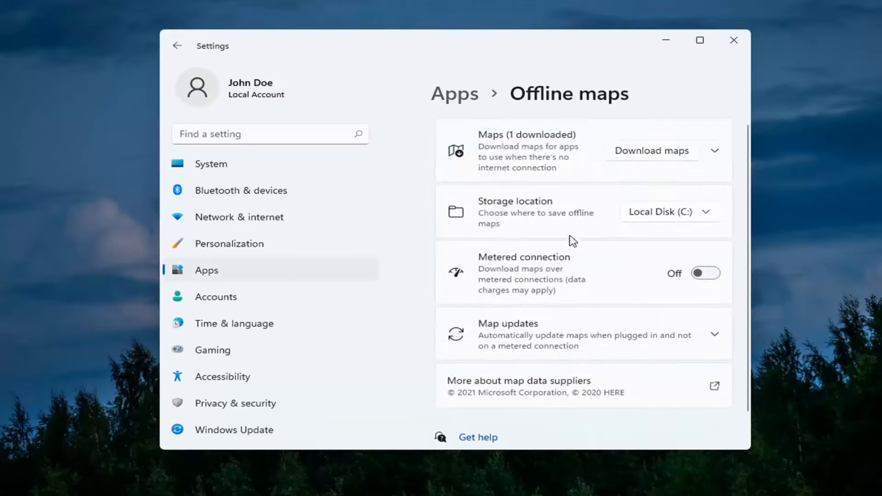
{"action": "mouse_move", "coordinate": [593, 211]}
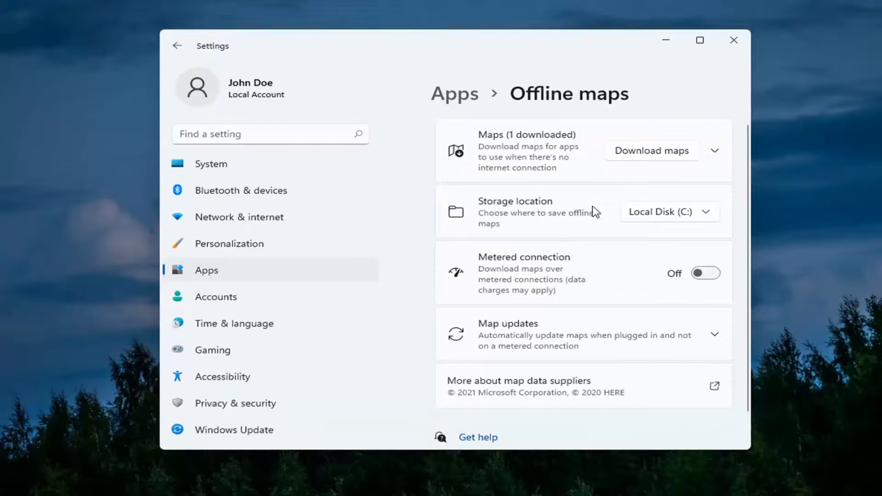
{"action": "left_click", "coordinate": [670, 212]}
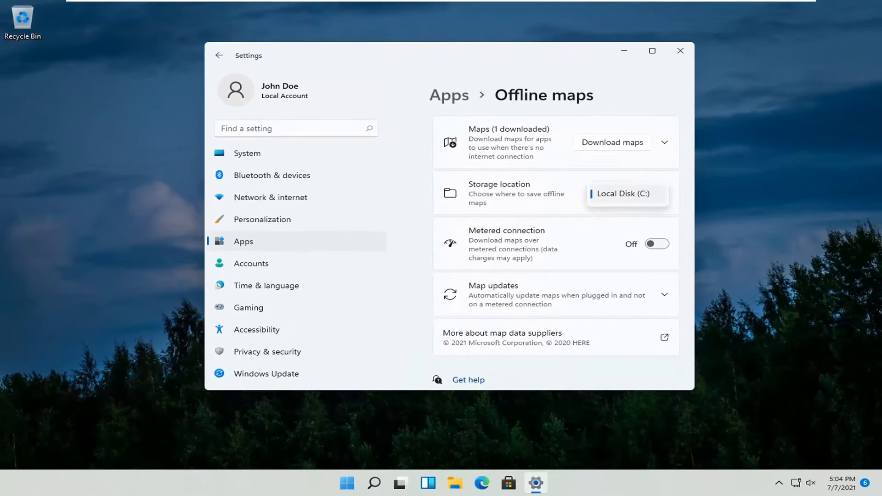
{"action": "left_click", "coordinate": [680, 50]}
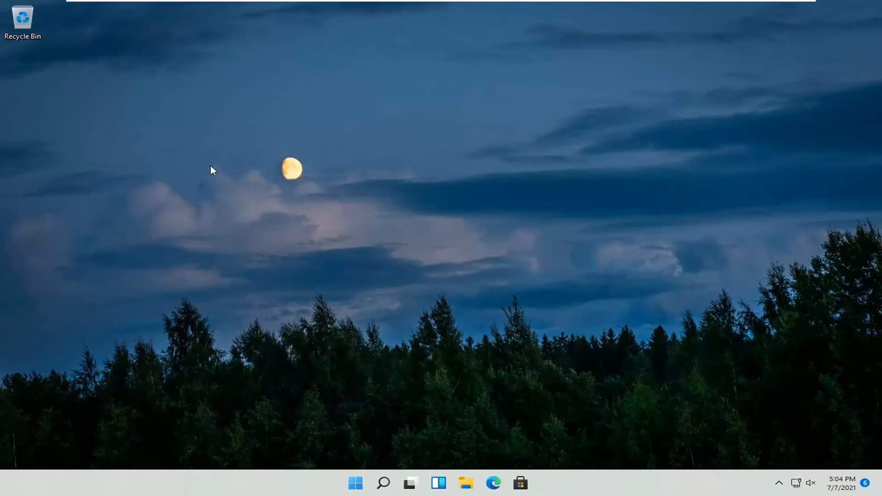